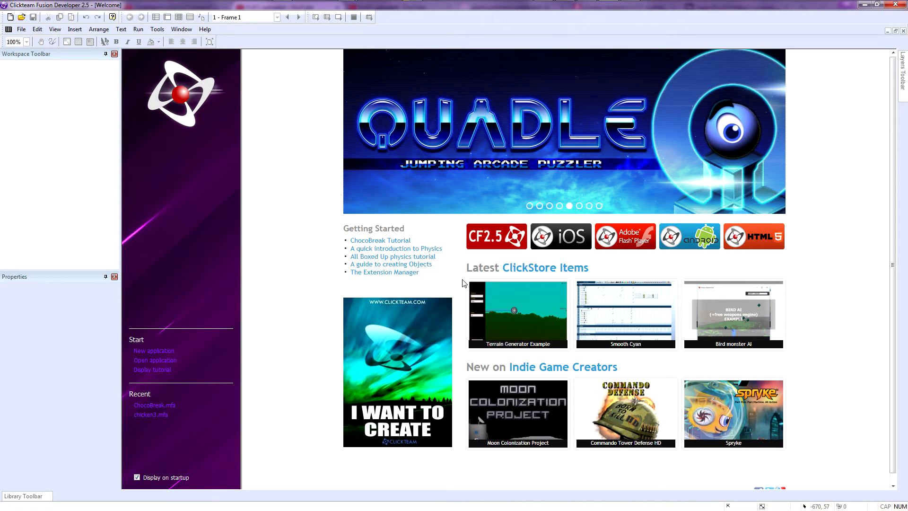
{"action": "mouse_move", "coordinate": [273, 183]}
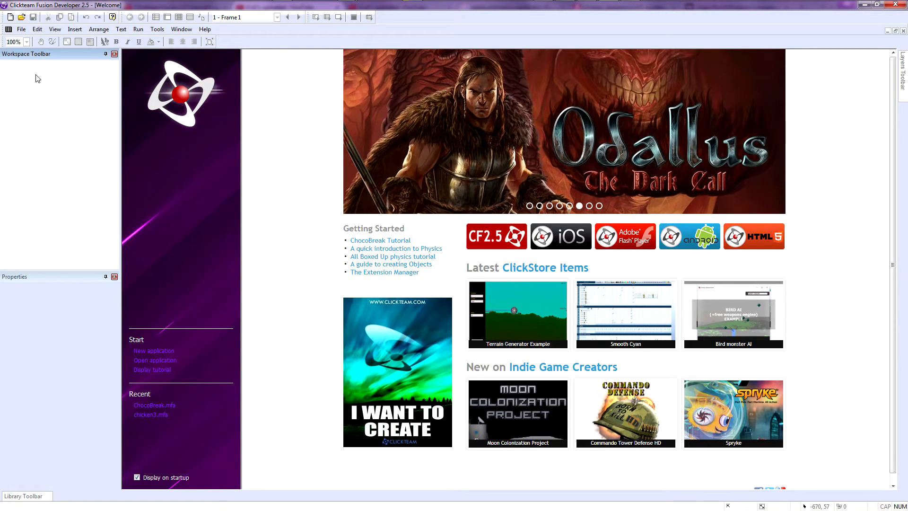
Create a new application from the Start page, giving Application 4 with one 640x480 frame.
{"action": "left_click", "coordinate": [154, 350]}
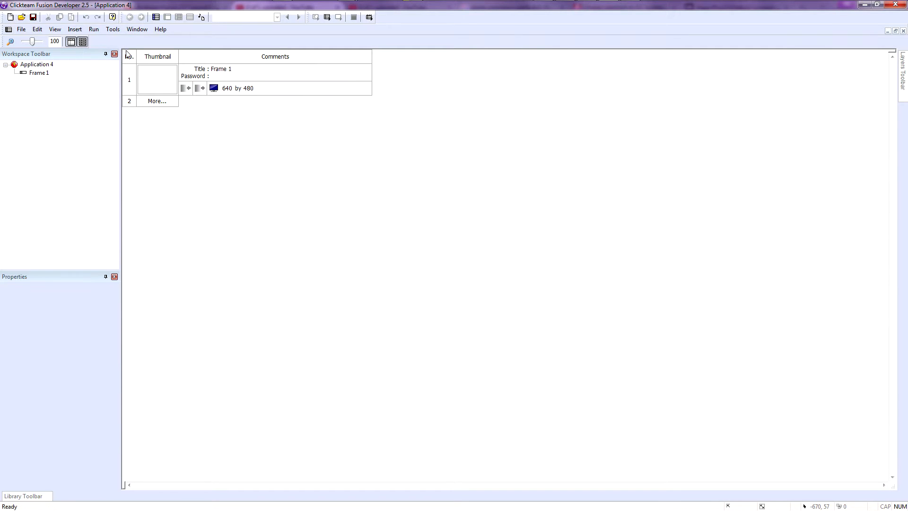
Open Frame 1 in the frame editor and bring up the catalogue of objects to create.
{"action": "double_click", "coordinate": [158, 79]}
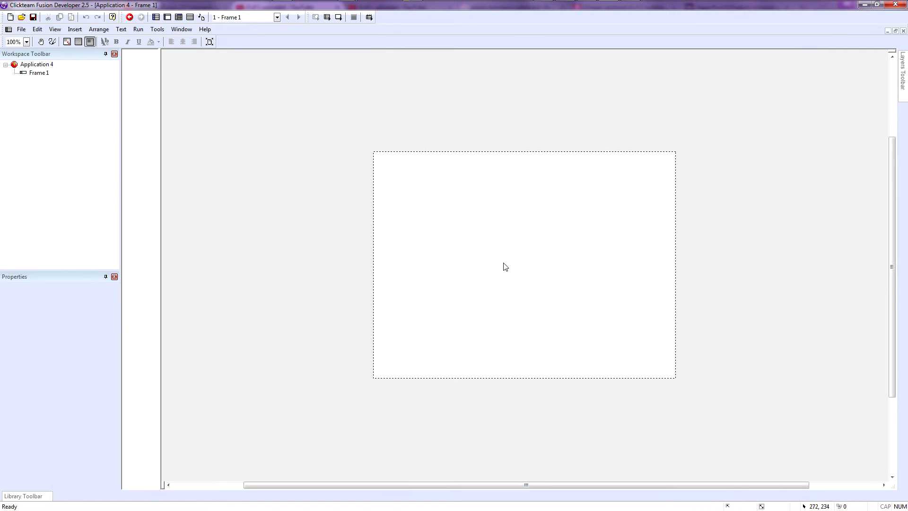
{"action": "mouse_move", "coordinate": [508, 267]}
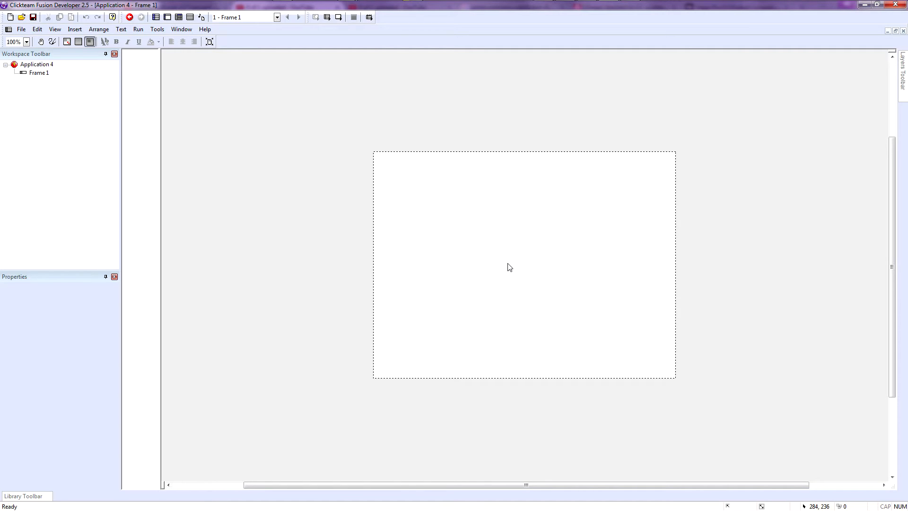
{"action": "double_click", "coordinate": [508, 267]}
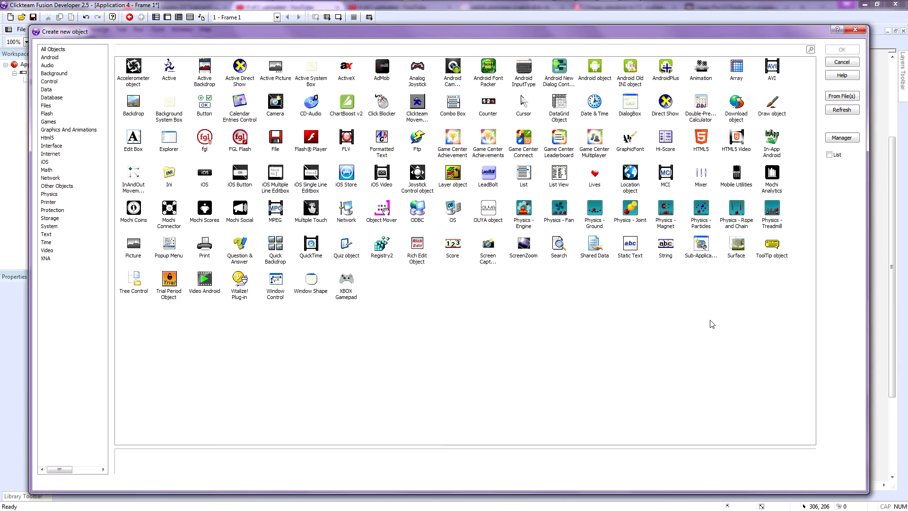
{"action": "mouse_move", "coordinate": [141, 75]}
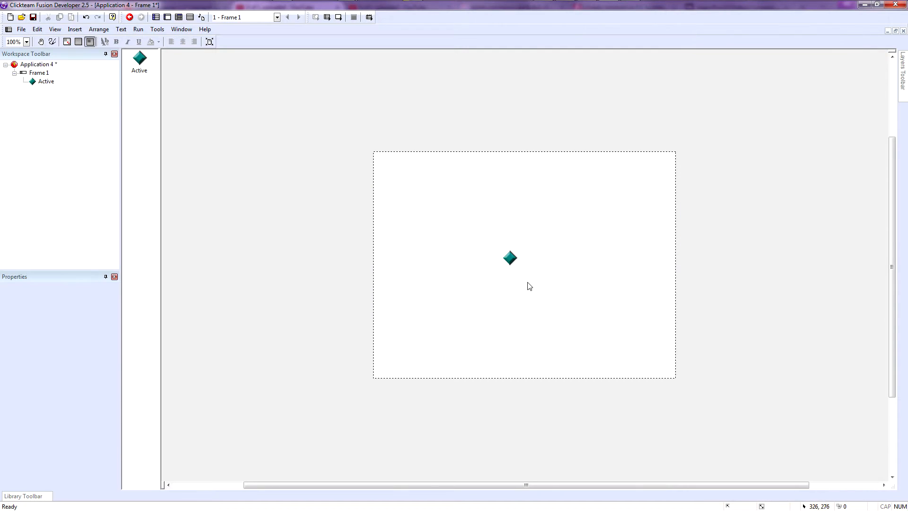
Redraw the Active object's image as a pale yellow circle with an orange outline.
{"action": "double_click", "coordinate": [508, 258]}
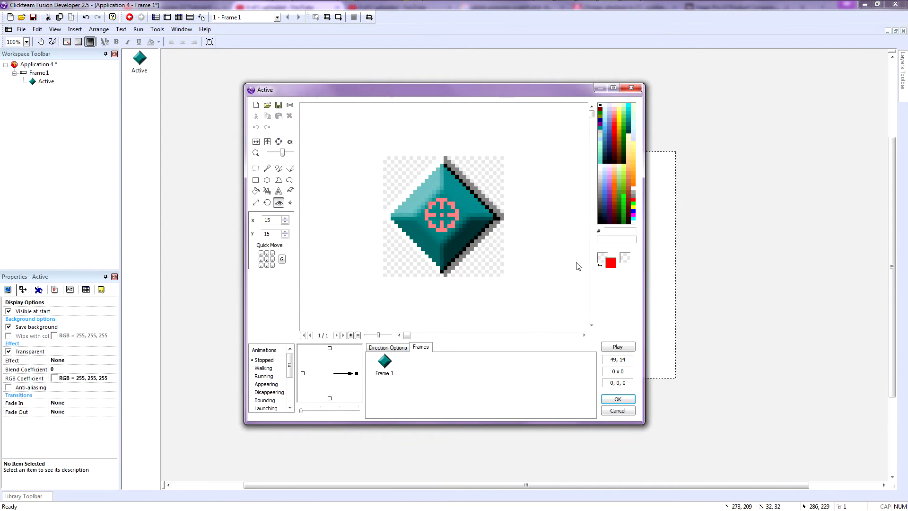
{"action": "left_click", "coordinate": [617, 398]}
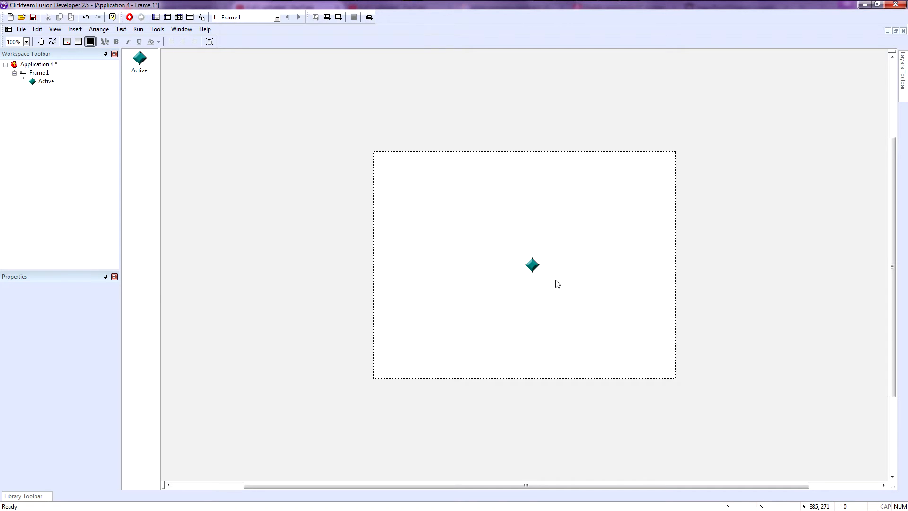
{"action": "double_click", "coordinate": [530, 263]}
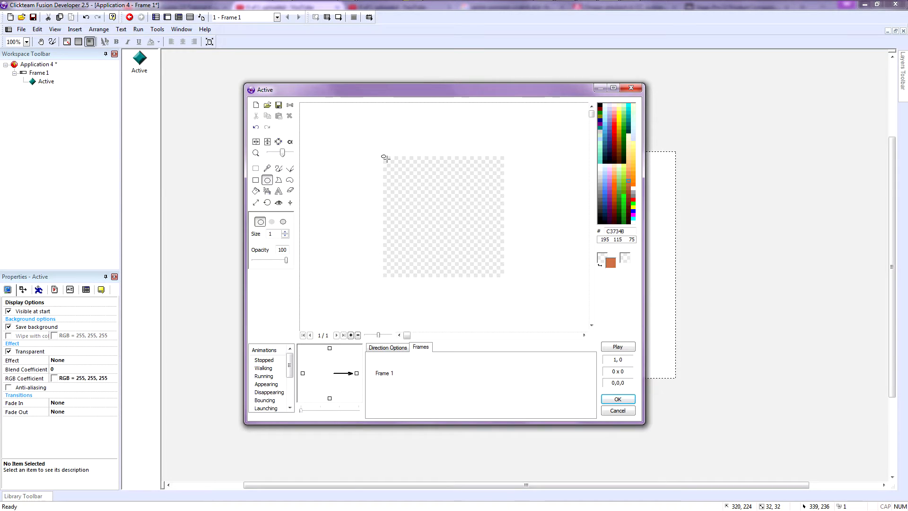
{"action": "left_click_drag", "start_coordinate": [385, 159], "coordinate": [504, 278]}
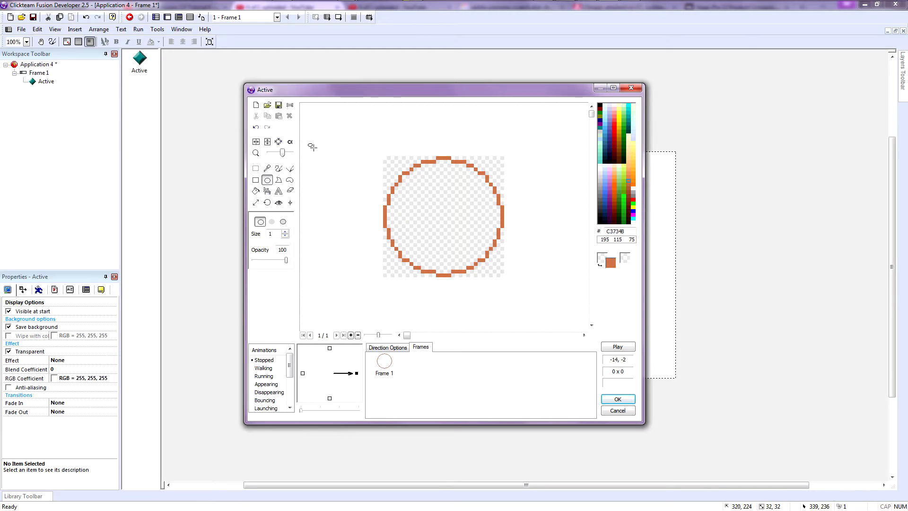
{"action": "left_click", "coordinate": [255, 190]}
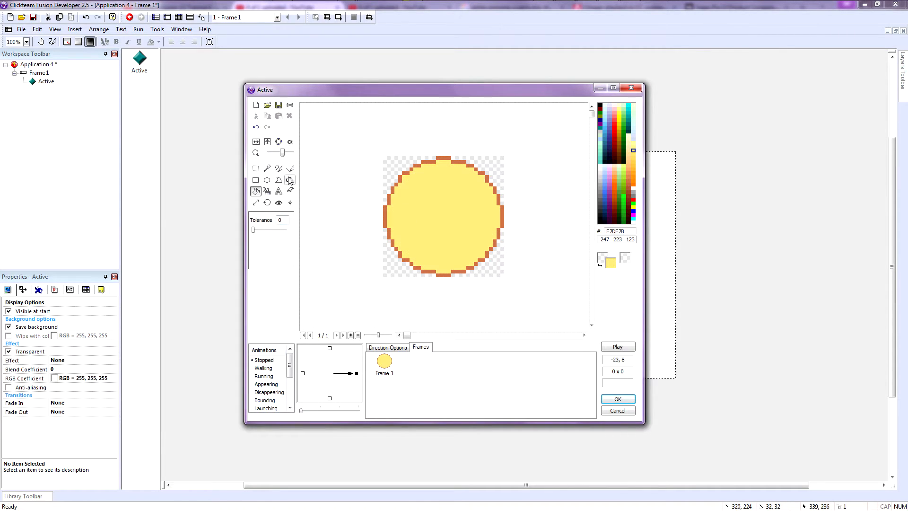
{"action": "left_click", "coordinate": [277, 168]}
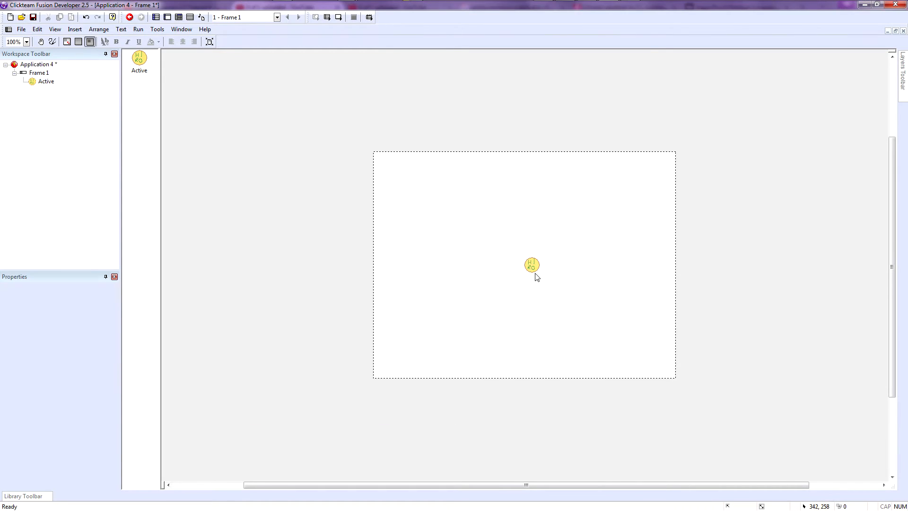
Move the circle slightly left of centre and rename it Player.
{"action": "left_click_drag", "start_coordinate": [532, 265], "coordinate": [515, 265]}
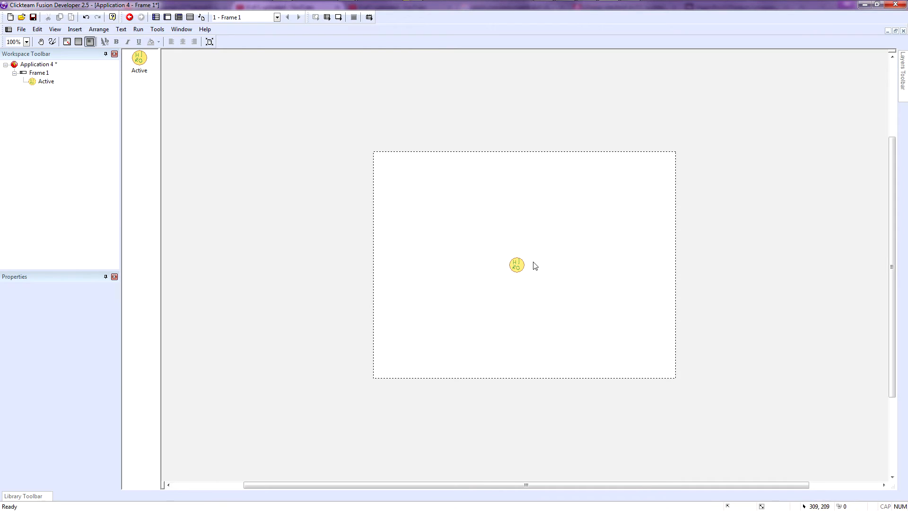
{"action": "left_click", "coordinate": [516, 265]}
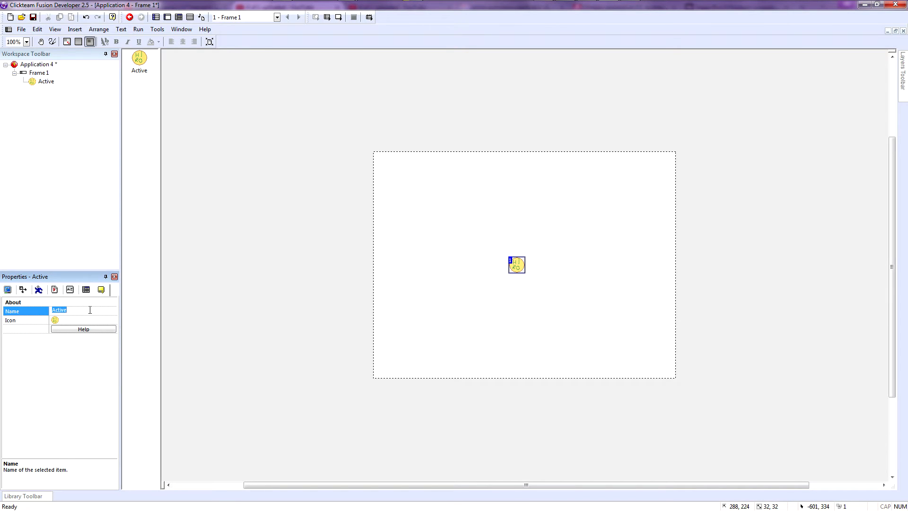
{"action": "type", "text": "Play"}
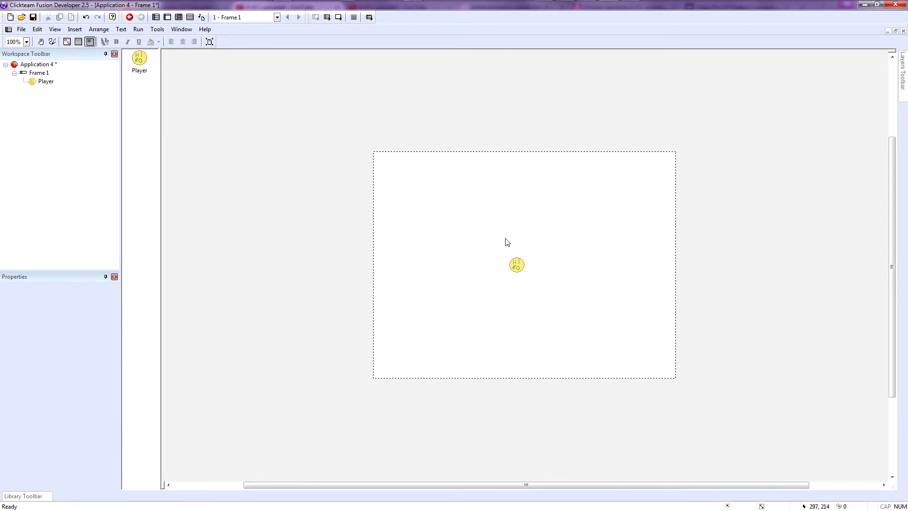
{"action": "left_click", "coordinate": [515, 265]}
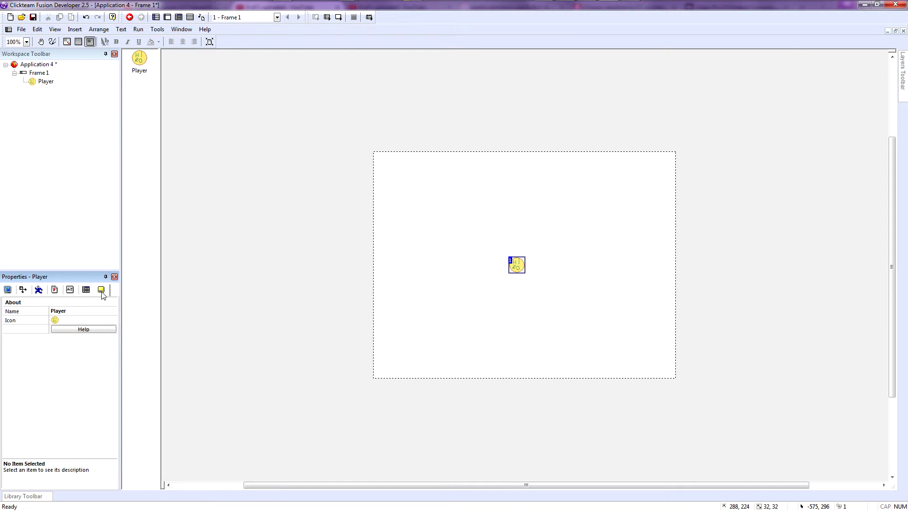
Reselect Player and view its properties, leaving the name Player unchanged.
{"action": "left_click", "coordinate": [59, 311]}
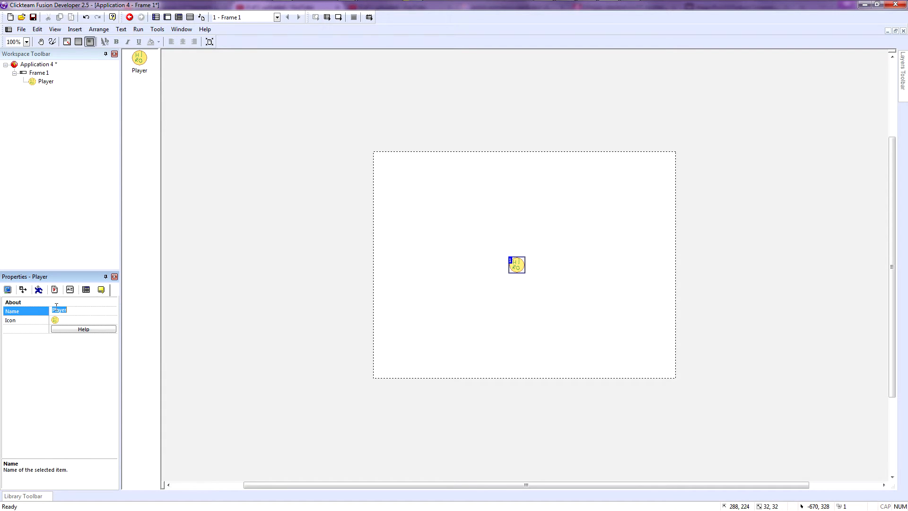
{"action": "left_click", "coordinate": [74, 310]}
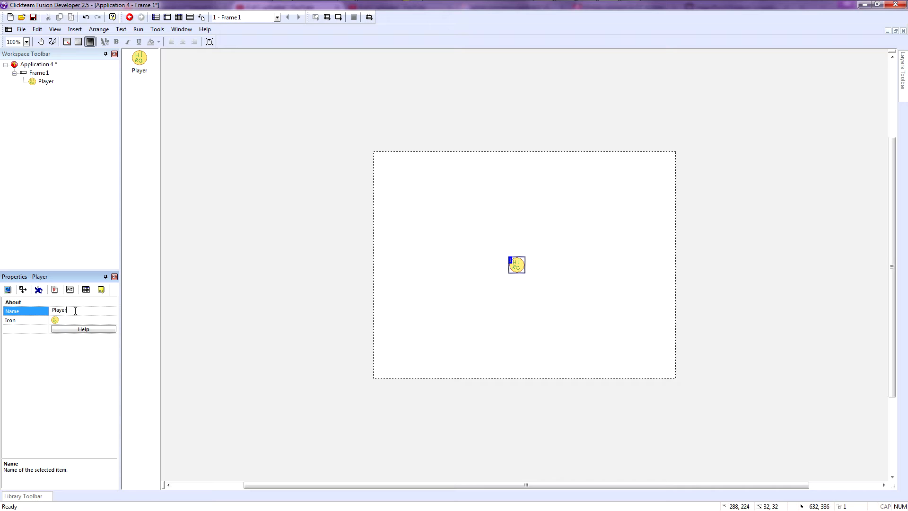
{"action": "left_click", "coordinate": [39, 289]}
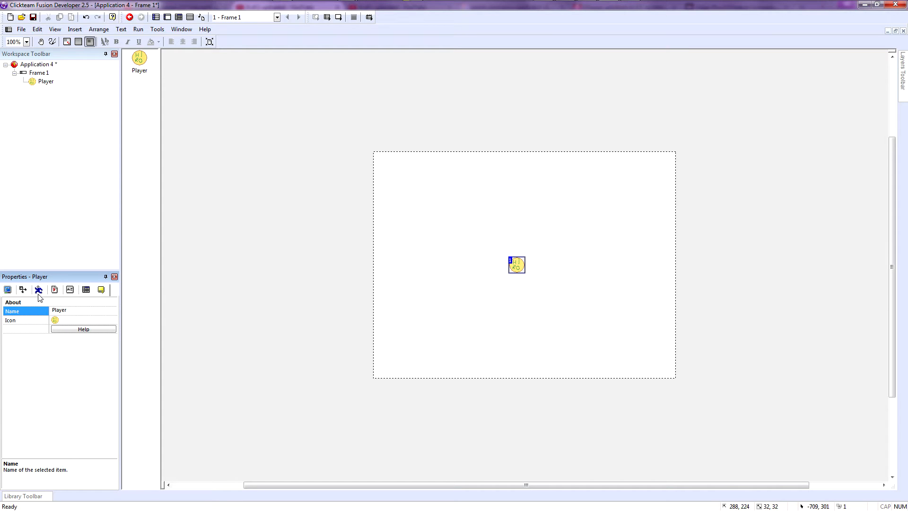
{"action": "left_click", "coordinate": [499, 240]}
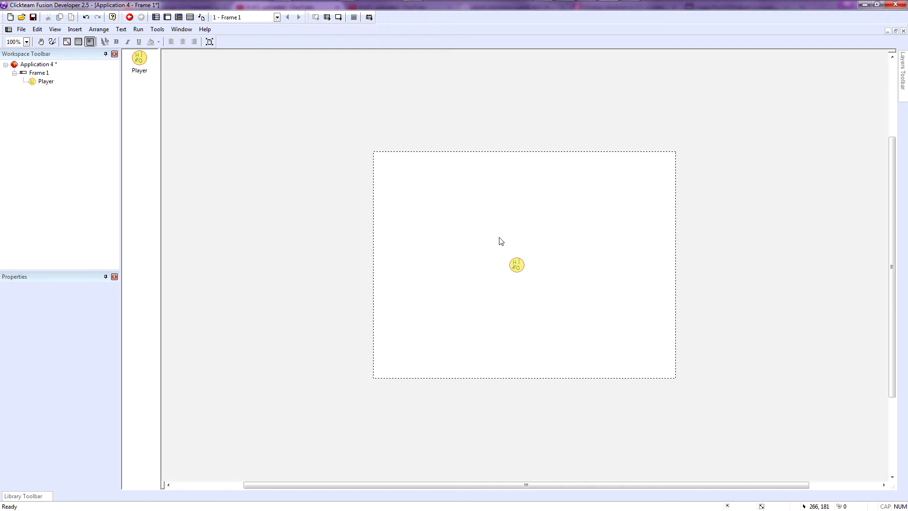
{"action": "left_click", "coordinate": [515, 265]}
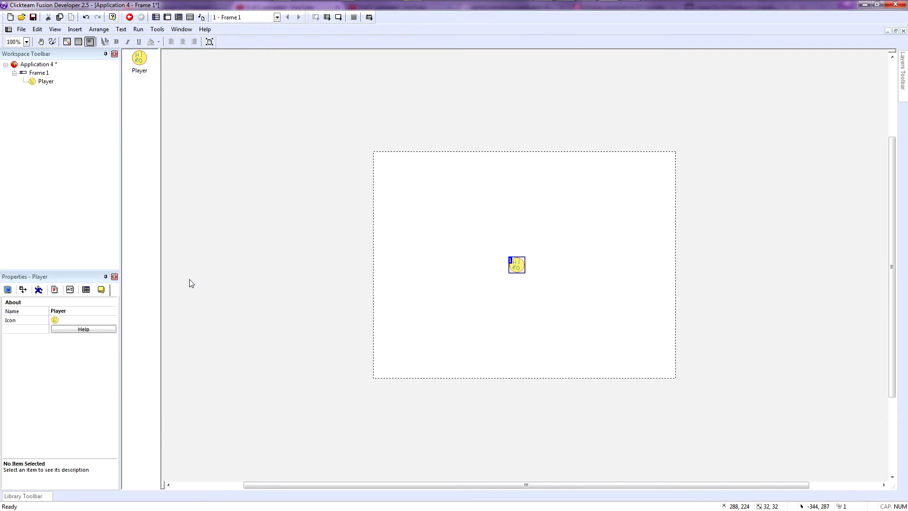
{"action": "mouse_move", "coordinate": [38, 290]}
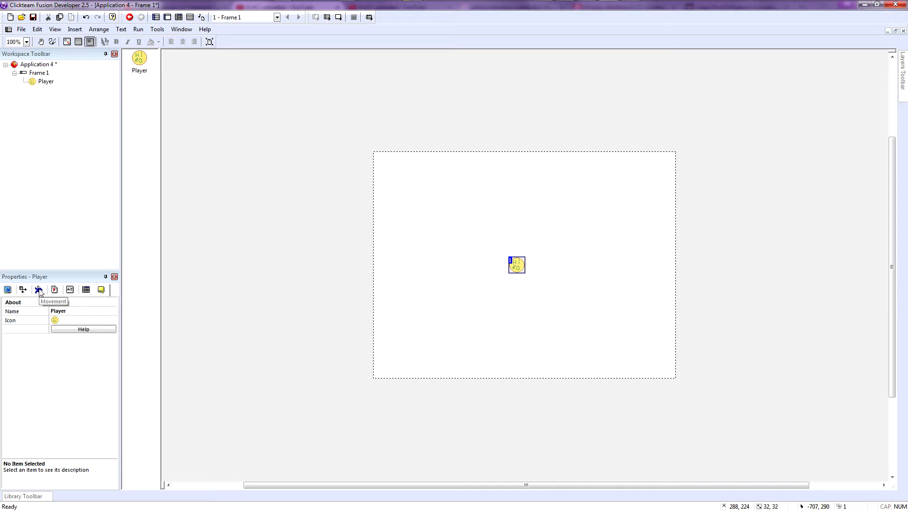
Show the Player object's movement settings in the Properties panel.
{"action": "left_click", "coordinate": [38, 289]}
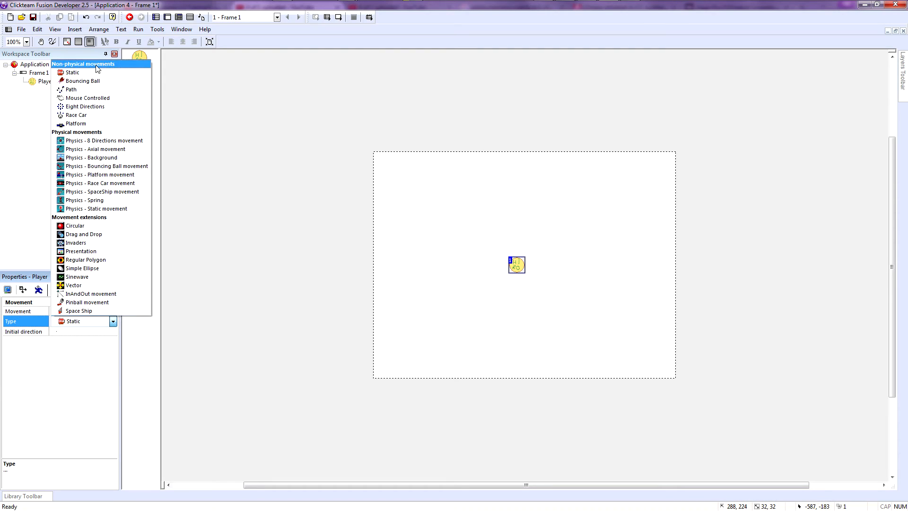
{"action": "mouse_move", "coordinate": [87, 106]}
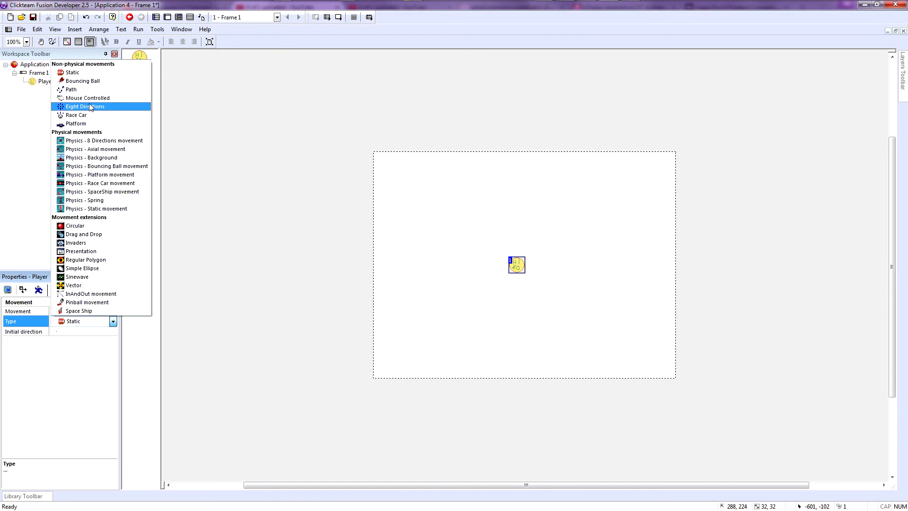
{"action": "mouse_move", "coordinate": [96, 100]}
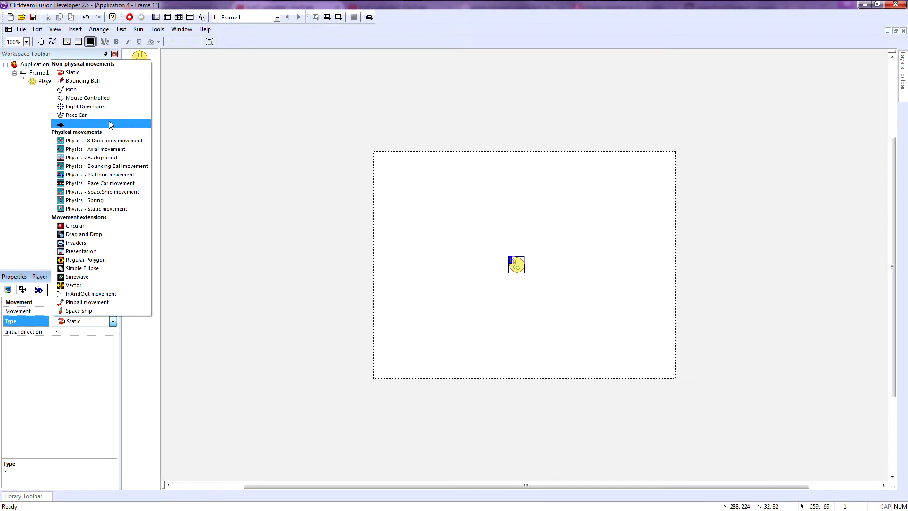
{"action": "mouse_move", "coordinate": [102, 200]}
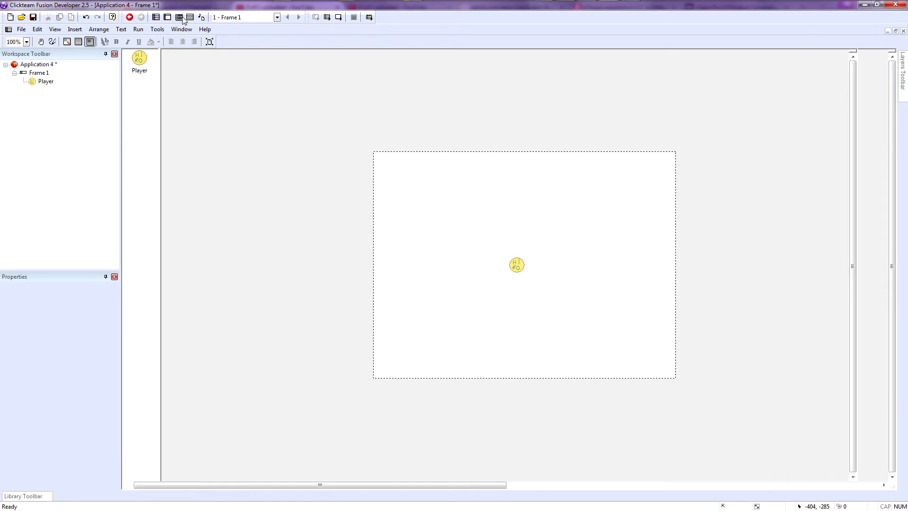
In the event editor, add a condition testing whether Player leaves the play area.
{"action": "left_click", "coordinate": [188, 17]}
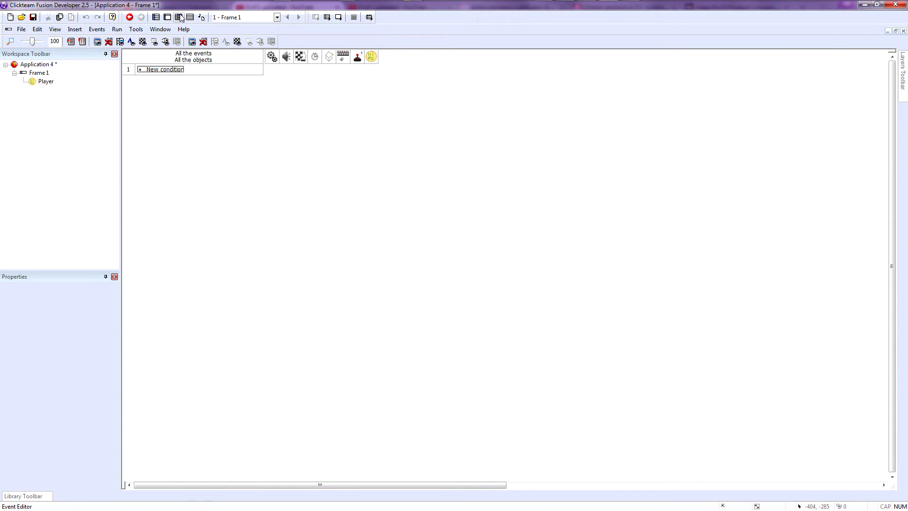
{"action": "double_click", "coordinate": [164, 69]}
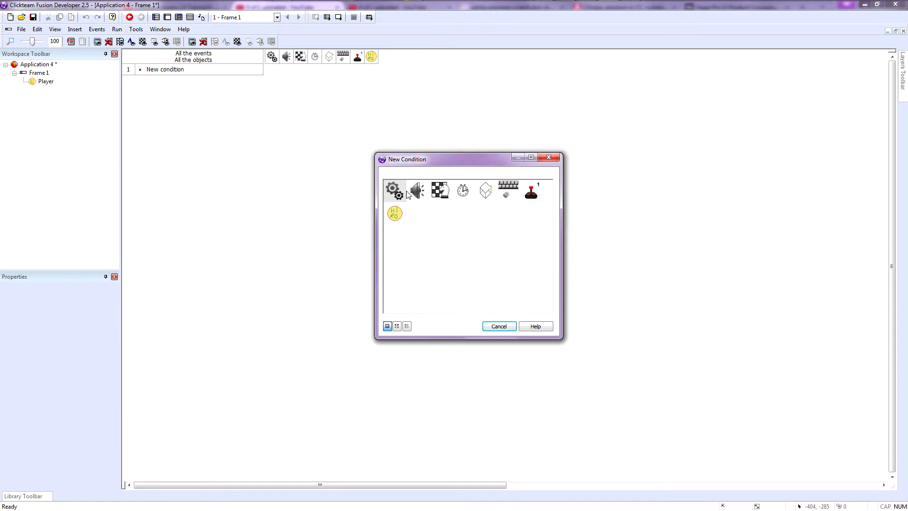
{"action": "left_click", "coordinate": [394, 214]}
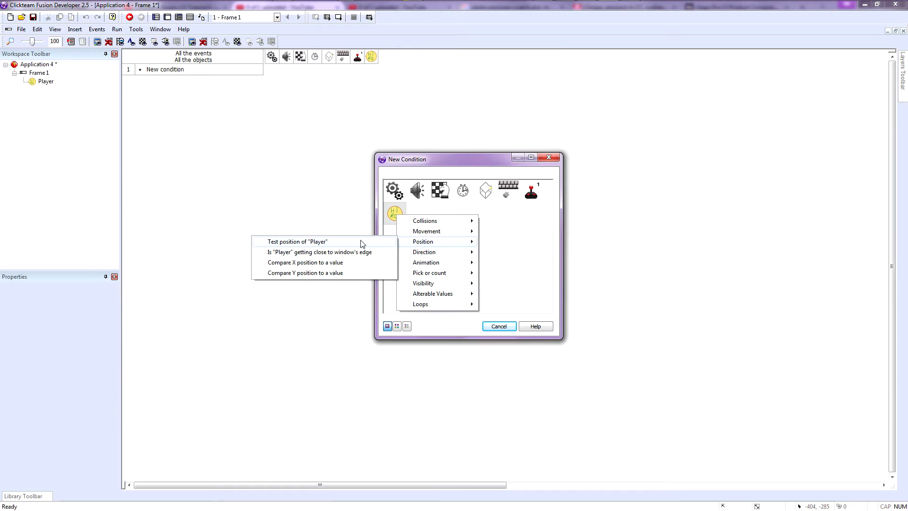
{"action": "left_click", "coordinate": [297, 241]}
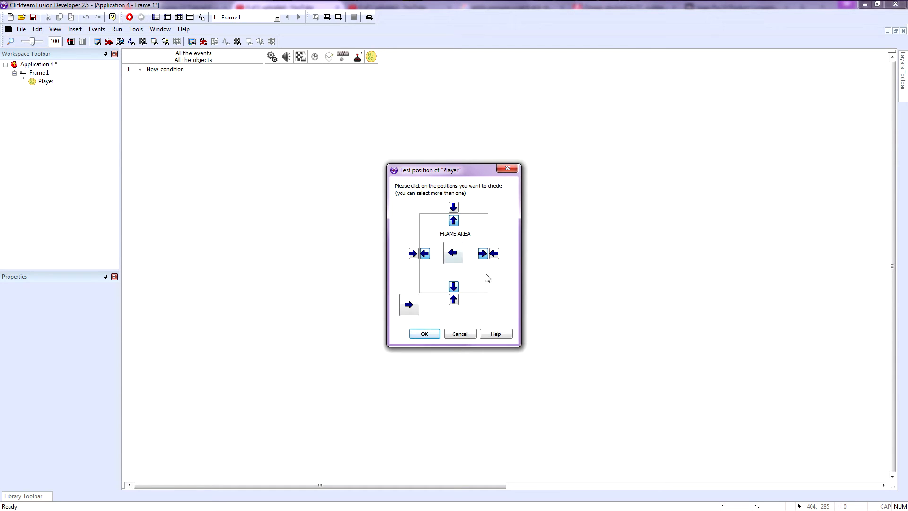
{"action": "left_click", "coordinate": [424, 333]}
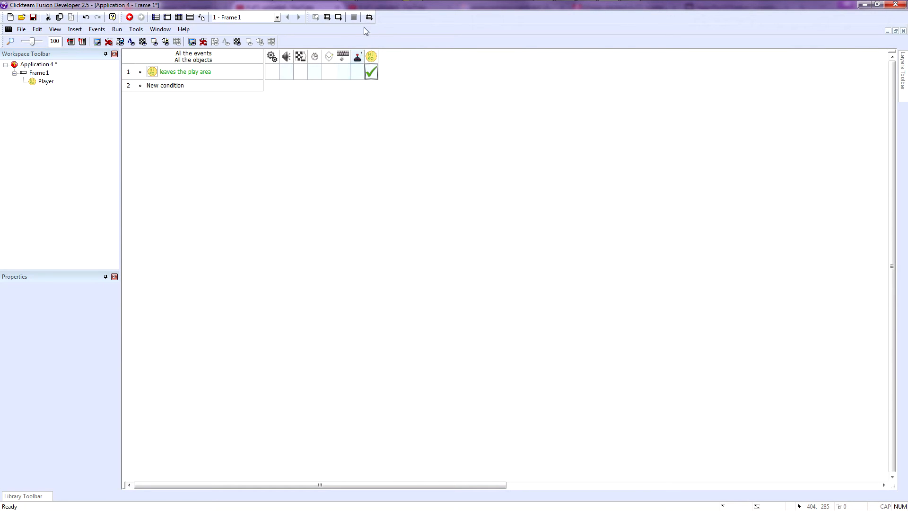
{"action": "mouse_move", "coordinate": [337, 17]}
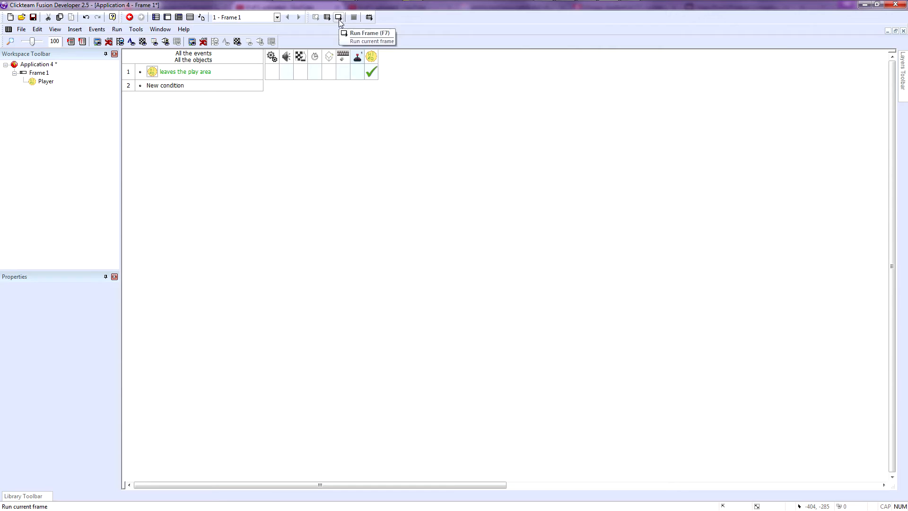
{"action": "left_click", "coordinate": [338, 17]}
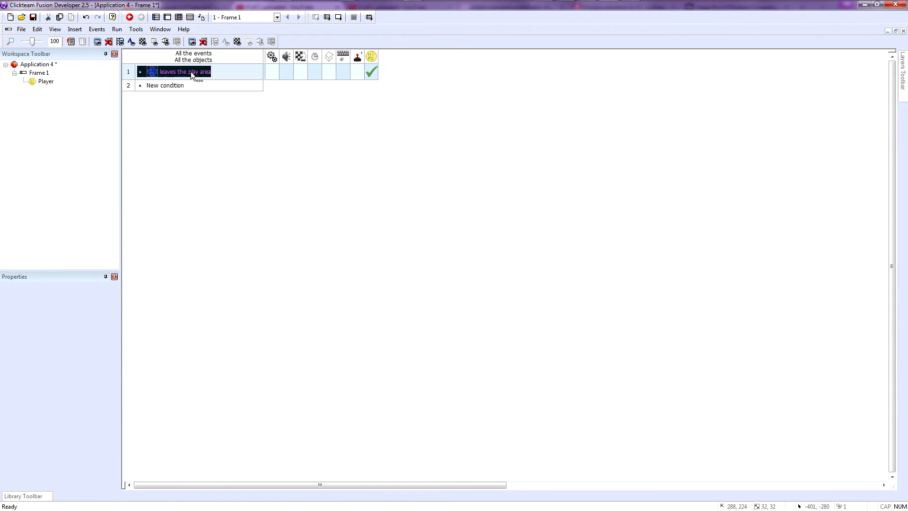
Edit the leaves-play-area condition and confirm its frame-edge positions.
{"action": "right_click", "coordinate": [184, 75]}
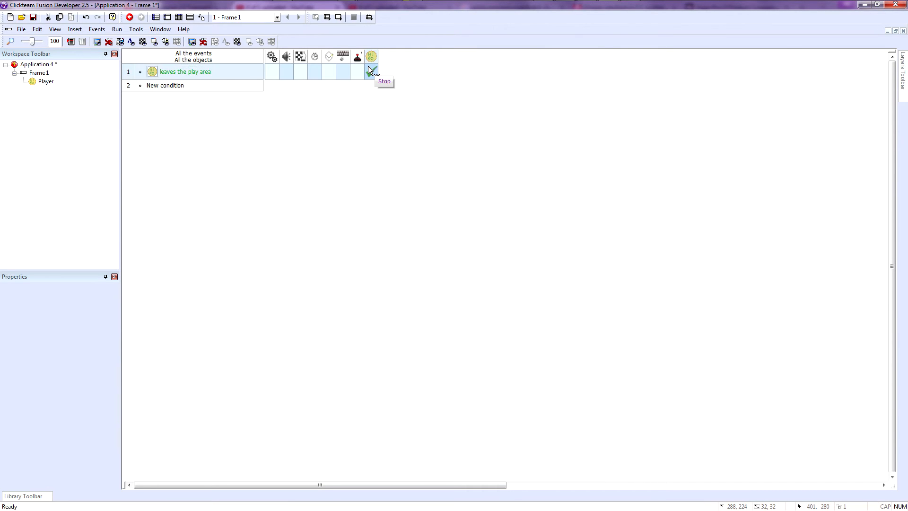
{"action": "left_click", "coordinate": [372, 71]}
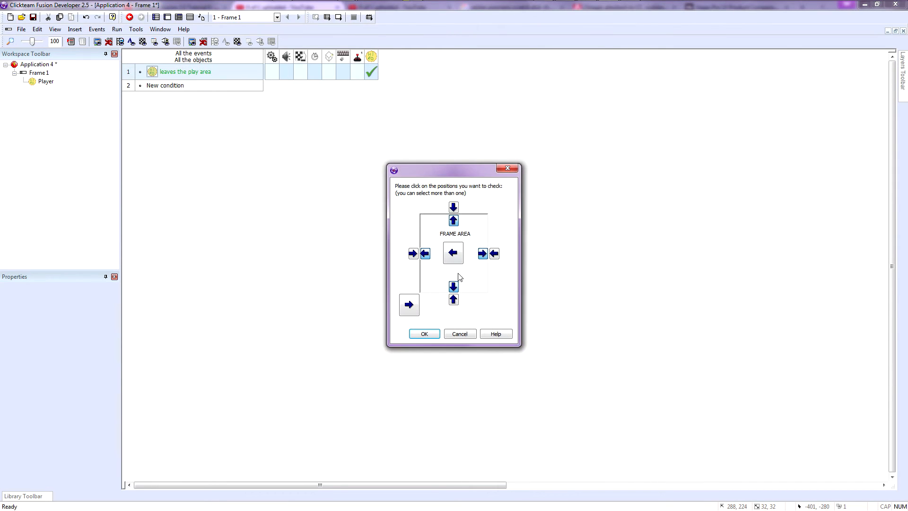
{"action": "left_click", "coordinate": [424, 333]}
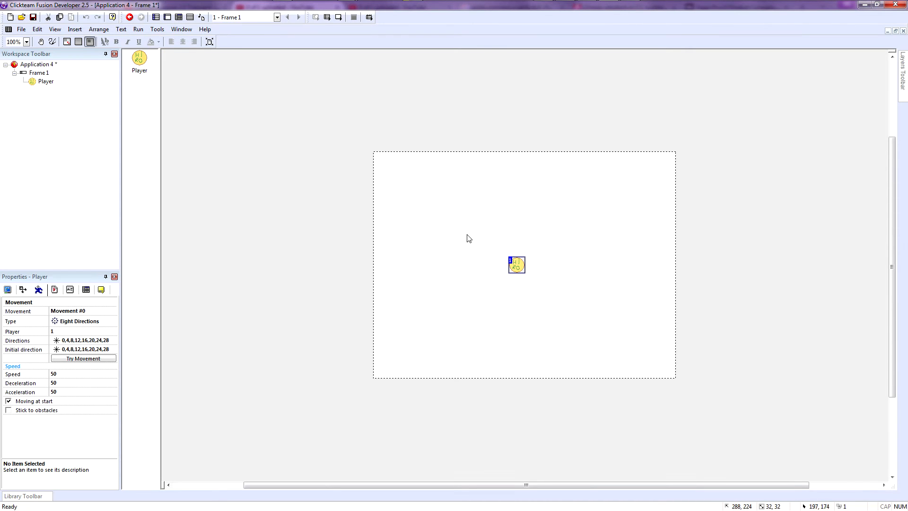
{"action": "mouse_move", "coordinate": [60, 324]}
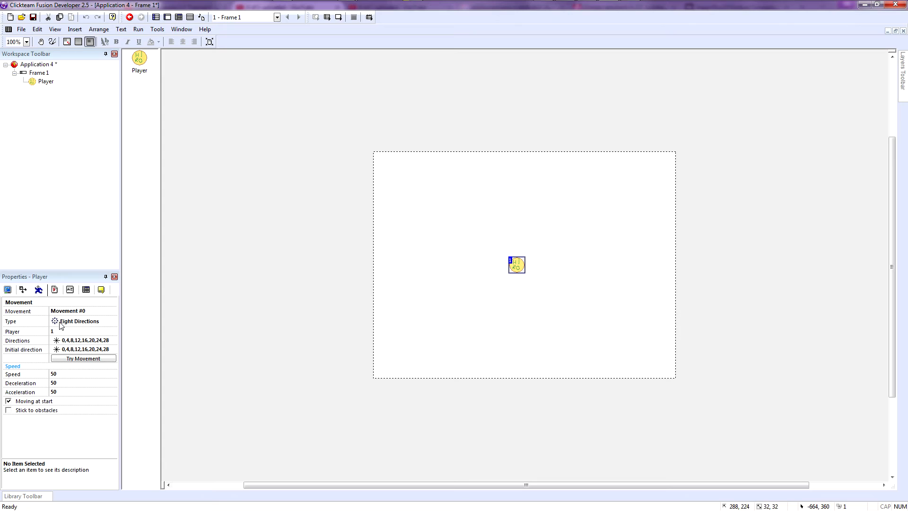
Switch the Player's movement type to Race Car.
{"action": "left_click", "coordinate": [80, 320]}
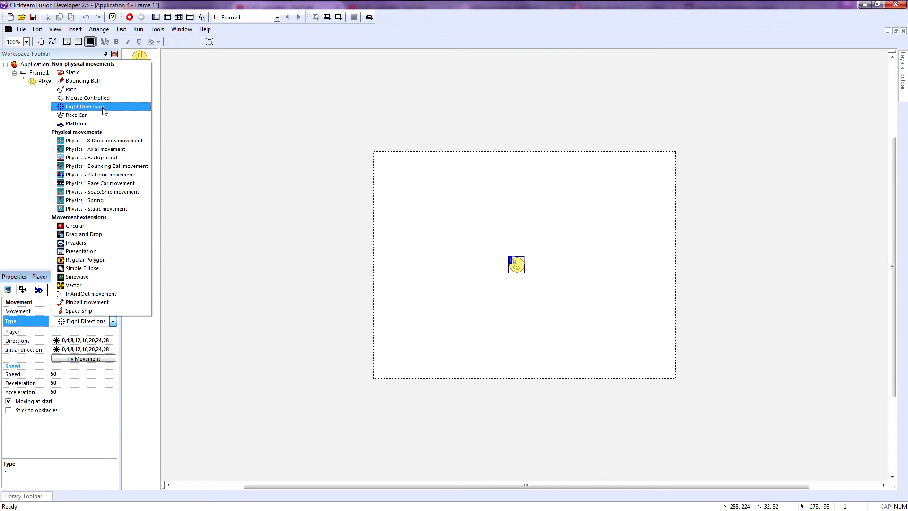
{"action": "mouse_move", "coordinate": [102, 115]}
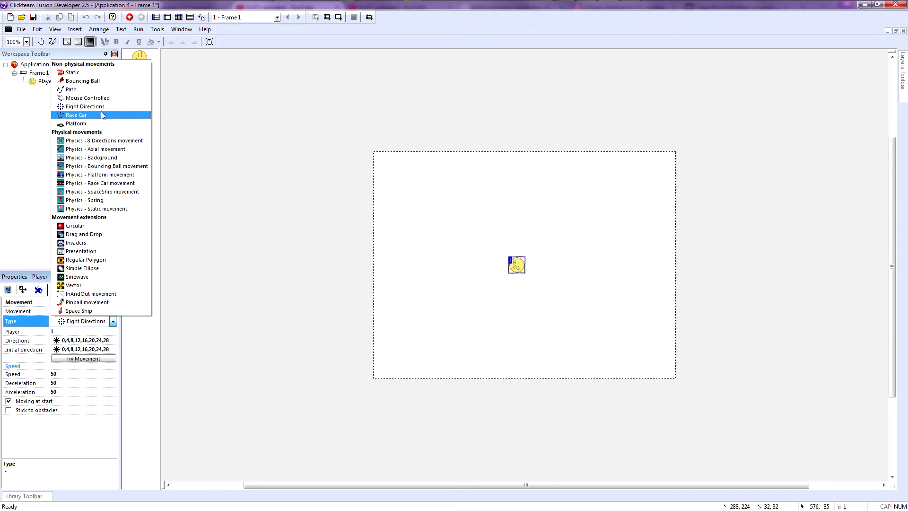
{"action": "left_click", "coordinate": [83, 80]}
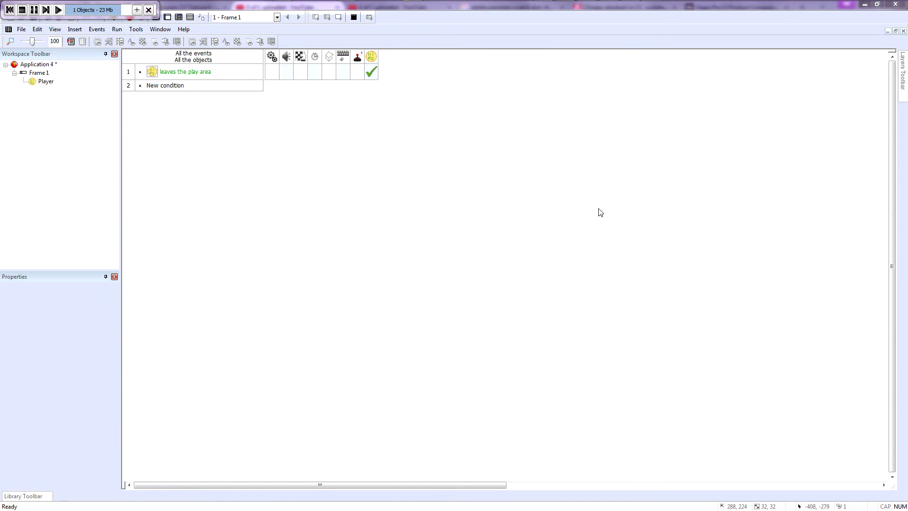
Close the test window, run the frame again, then close the test again.
{"action": "left_click", "coordinate": [57, 9]}
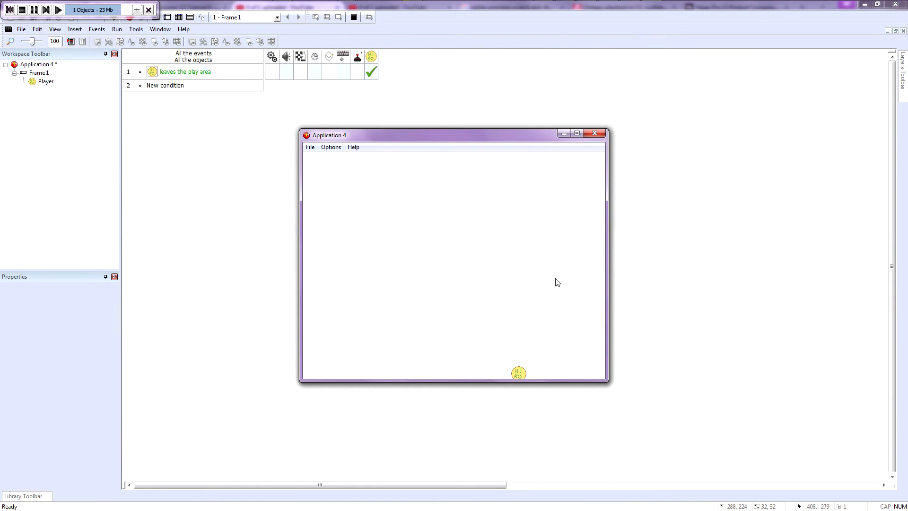
{"action": "mouse_move", "coordinate": [598, 140]}
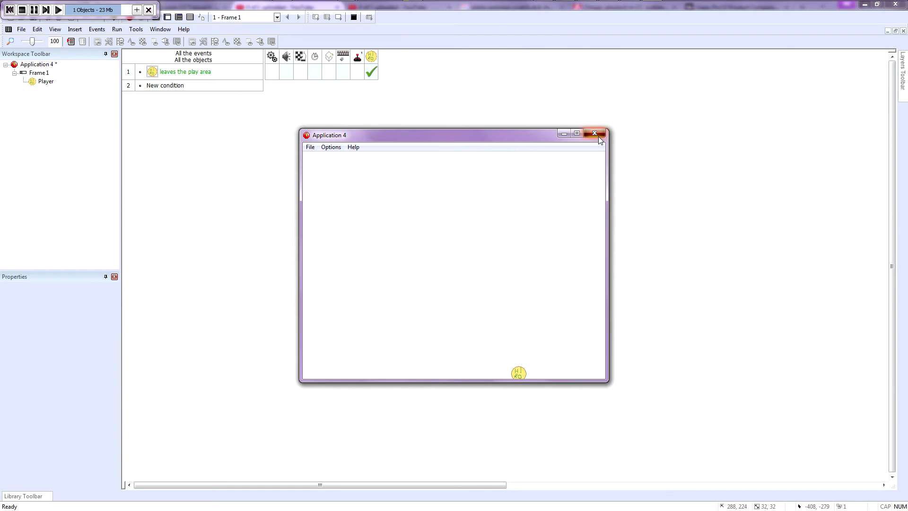
{"action": "left_click", "coordinate": [594, 133]}
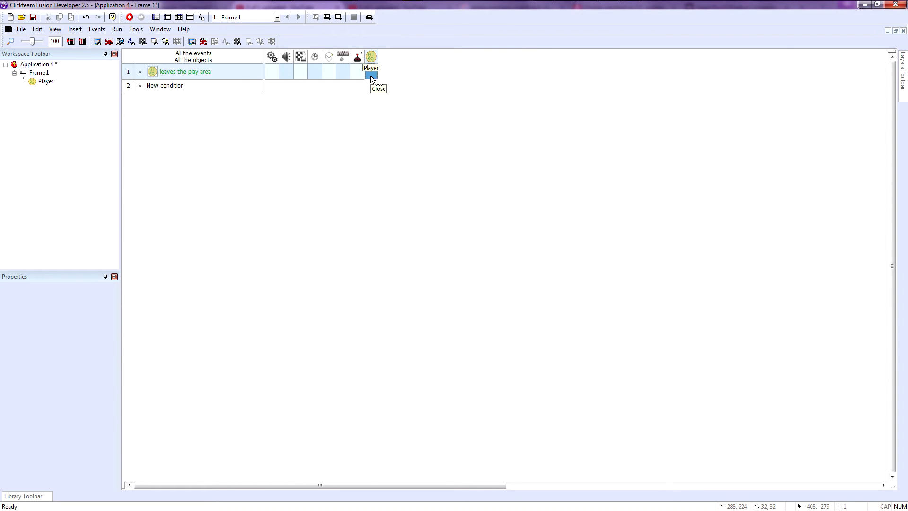
{"action": "left_click", "coordinate": [371, 71]}
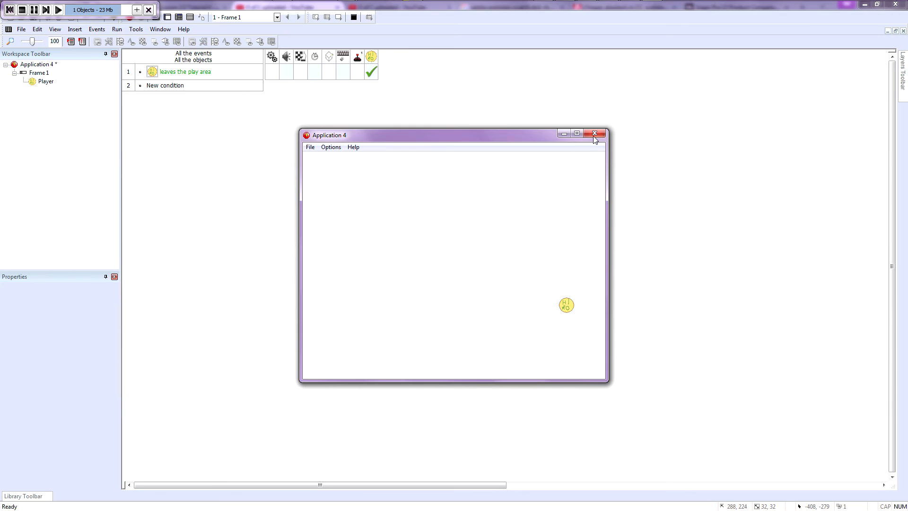
{"action": "left_click", "coordinate": [593, 133]}
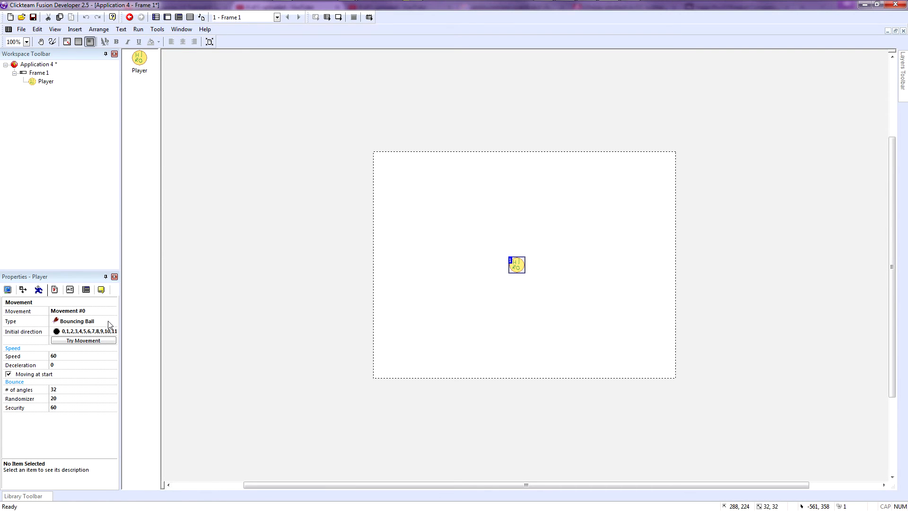
Give Player Platform movement and limit its initial direction to 0.
{"action": "left_click", "coordinate": [82, 321]}
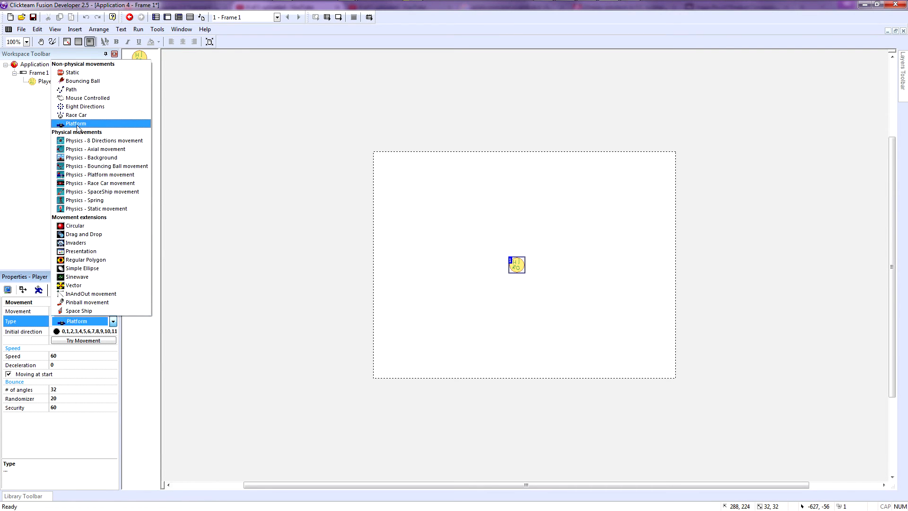
{"action": "left_click", "coordinate": [77, 123]}
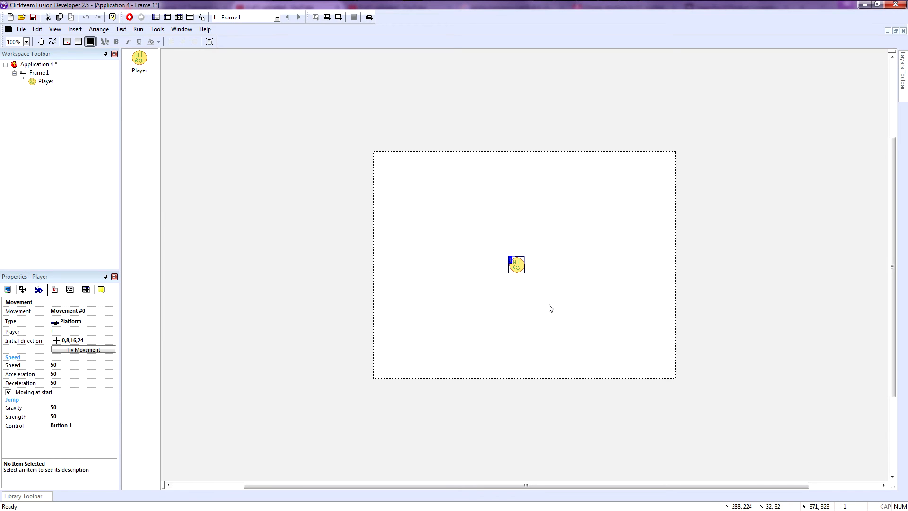
{"action": "mouse_move", "coordinate": [95, 375]}
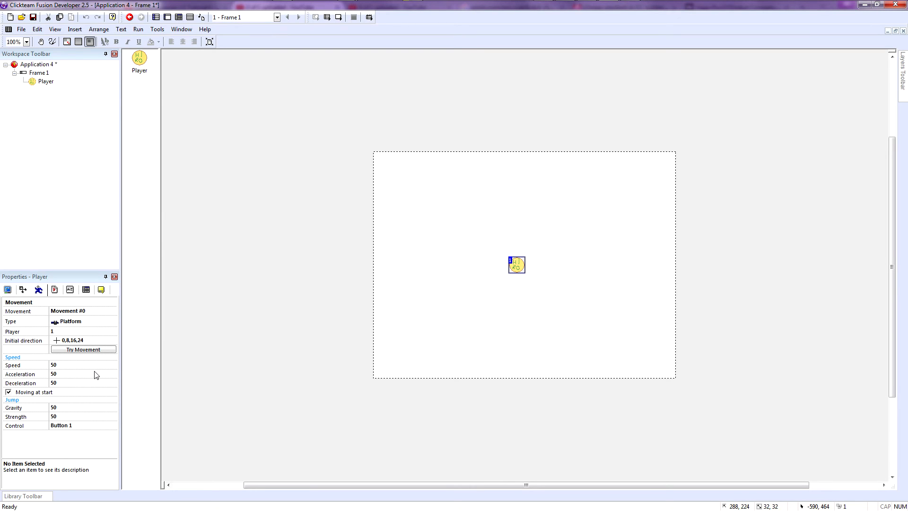
{"action": "mouse_move", "coordinate": [81, 347]}
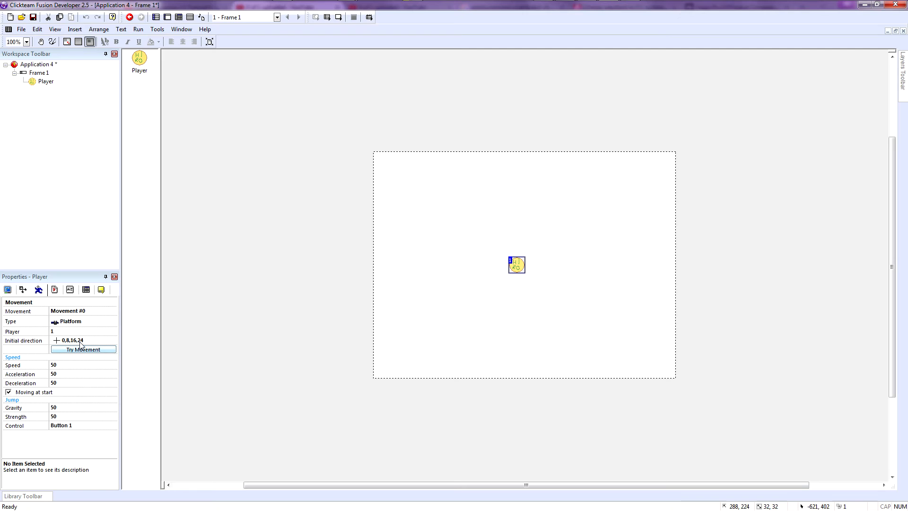
{"action": "left_click", "coordinate": [81, 331]}
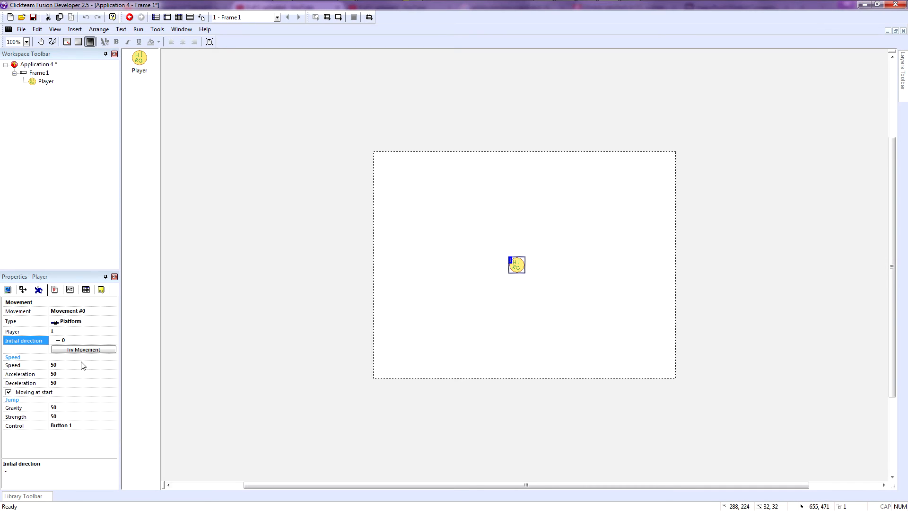
{"action": "mouse_move", "coordinate": [85, 353]}
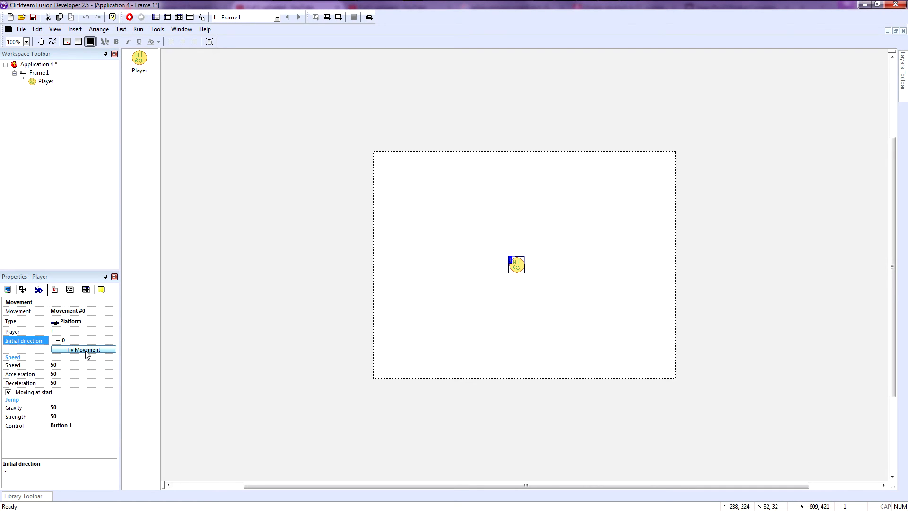
{"action": "mouse_move", "coordinate": [338, 17]}
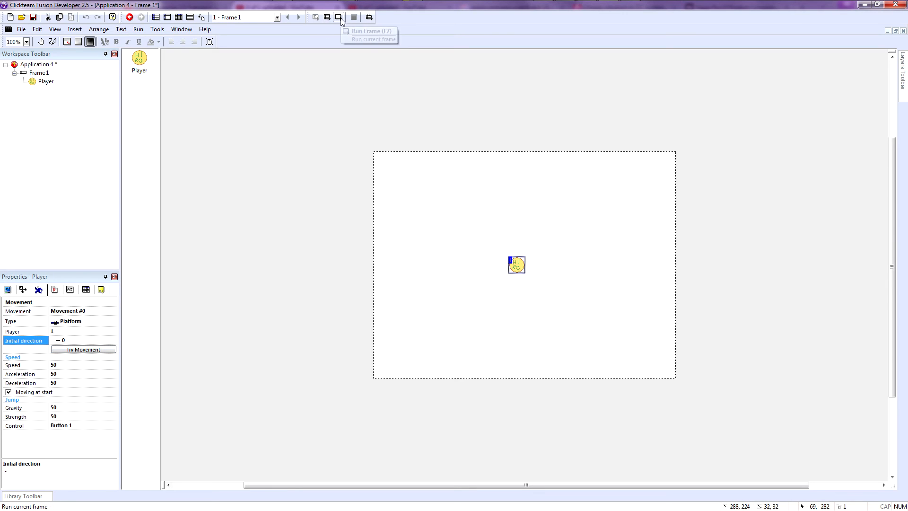
Test-run the frame, then set Player's deceleration and adjust the jump gravity value.
{"action": "left_click", "coordinate": [337, 16]}
{"action": "type", "text": "80"}
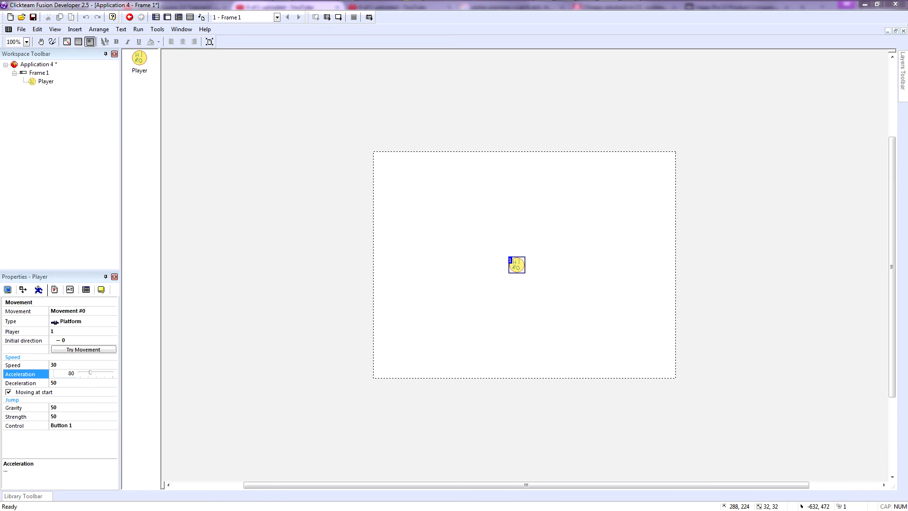
{"action": "left_click", "coordinate": [26, 383]}
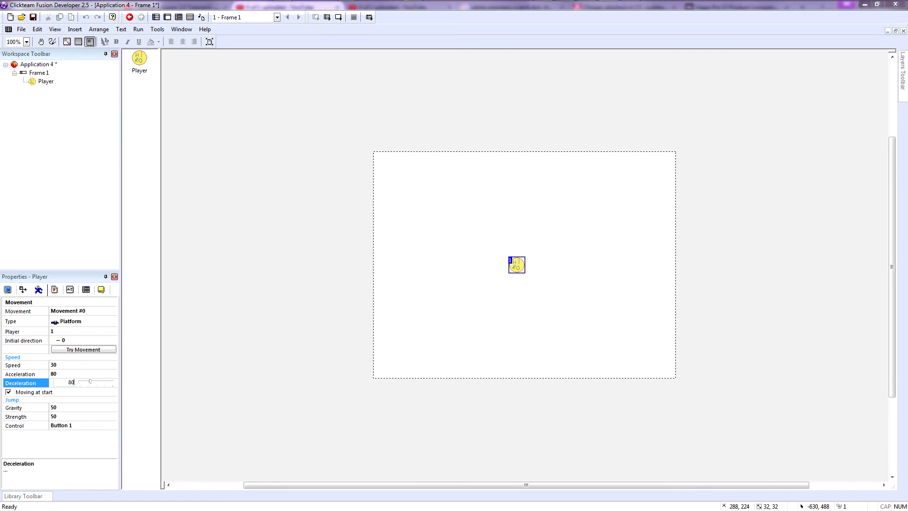
{"action": "left_click", "coordinate": [83, 407]}
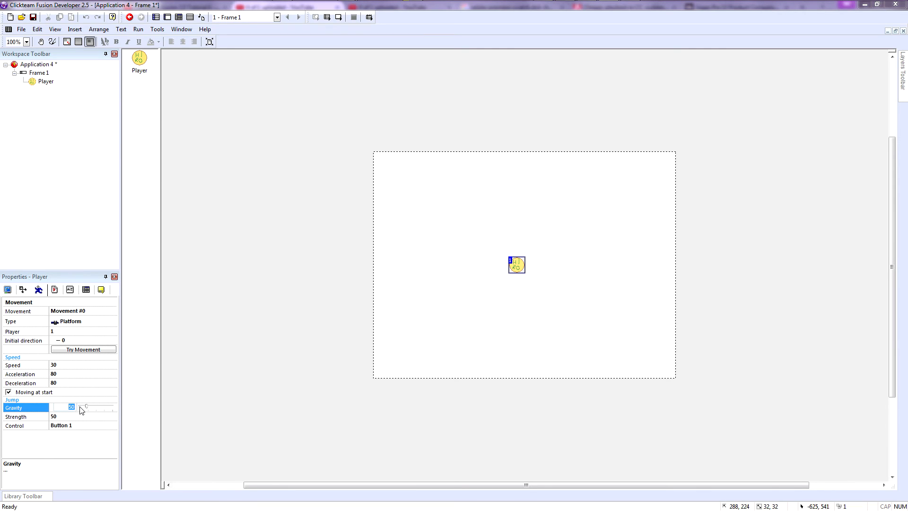
{"action": "left_click", "coordinate": [19, 373]}
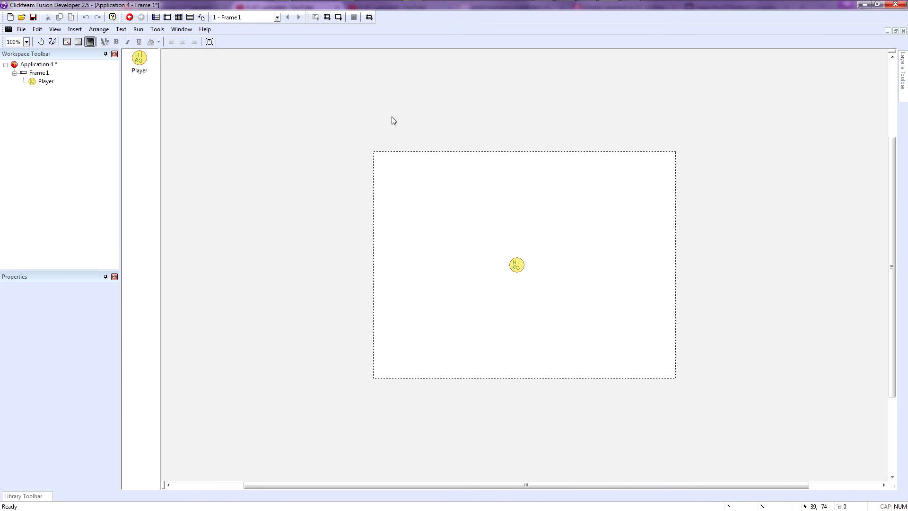
Run the frame and drag the yellow Player around the window to try its movement.
{"action": "left_click", "coordinate": [142, 18]}
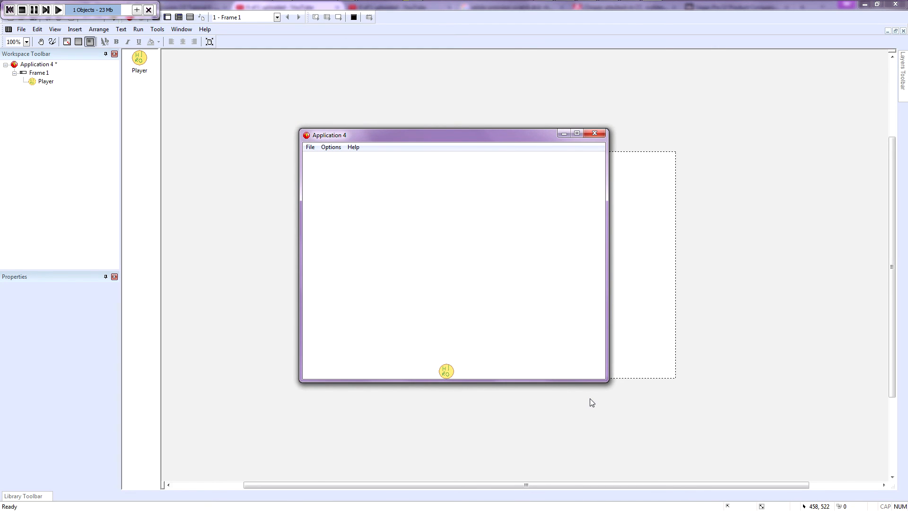
{"action": "left_click_drag", "start_coordinate": [446, 370], "coordinate": [434, 317]}
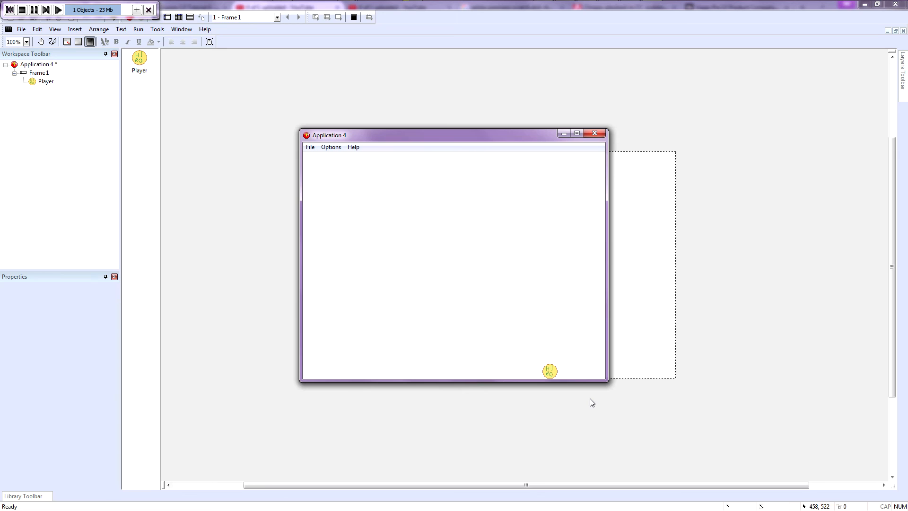
{"action": "left_click_drag", "start_coordinate": [548, 371], "coordinate": [341, 364]}
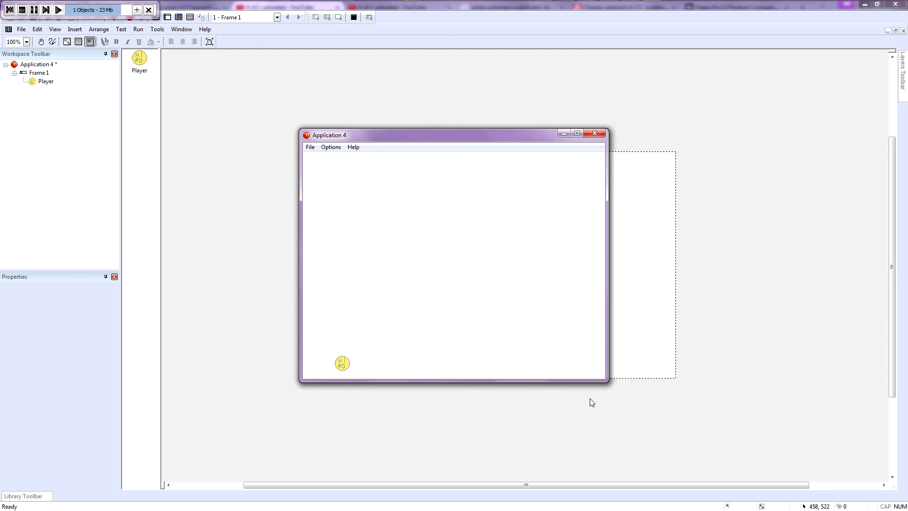
{"action": "left_click_drag", "start_coordinate": [341, 363], "coordinate": [520, 339]}
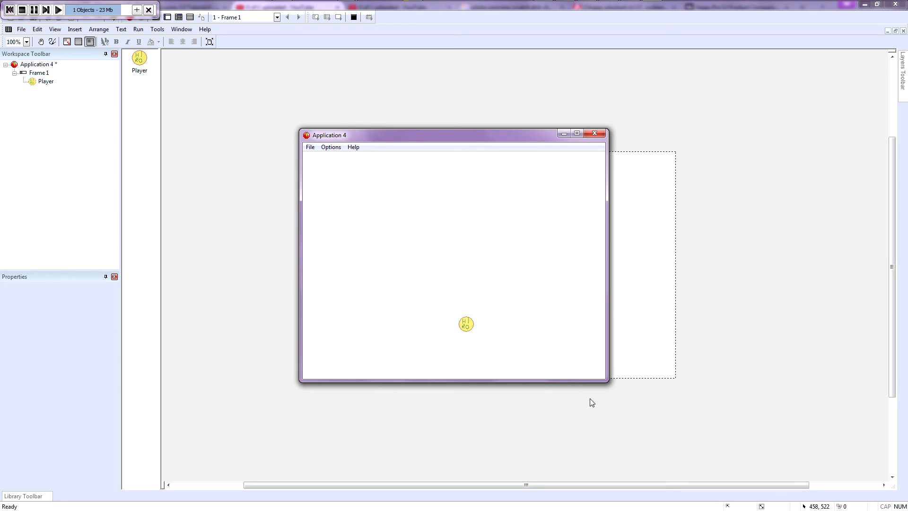
{"action": "left_click_drag", "start_coordinate": [465, 324], "coordinate": [309, 322]}
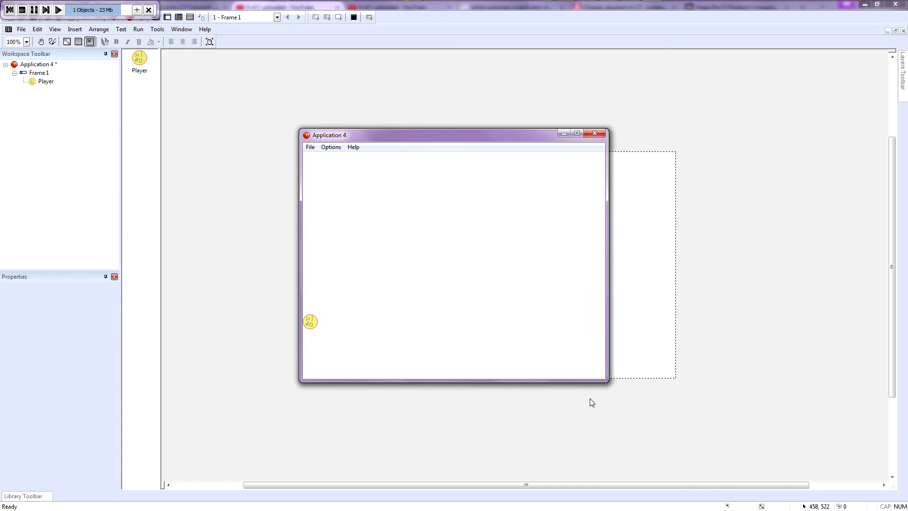